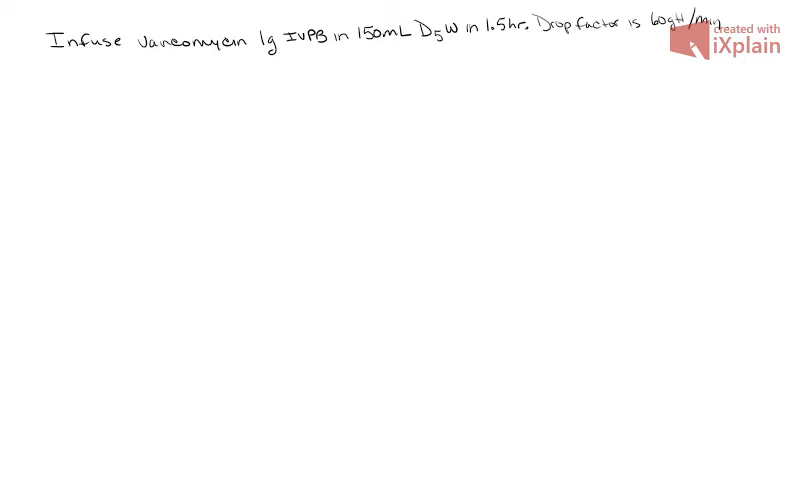
Handwrite 'Volume (mL) x DF' over a fraction bar with 'time (min)' below
type("Volume (")
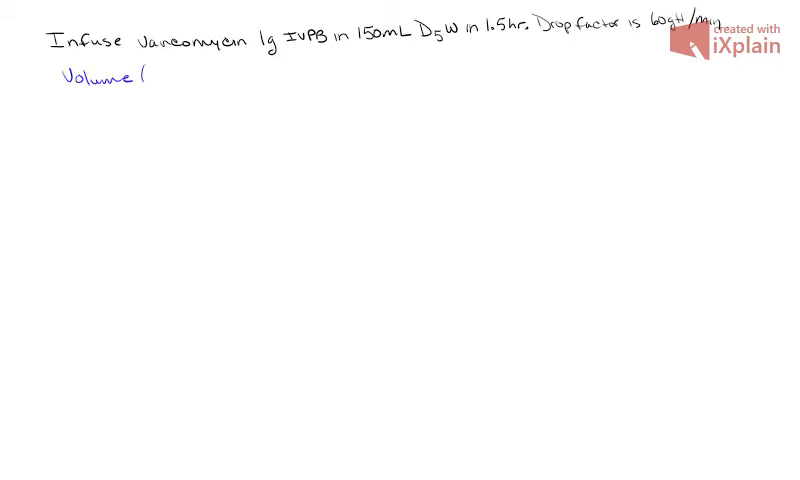
type("mL) x")
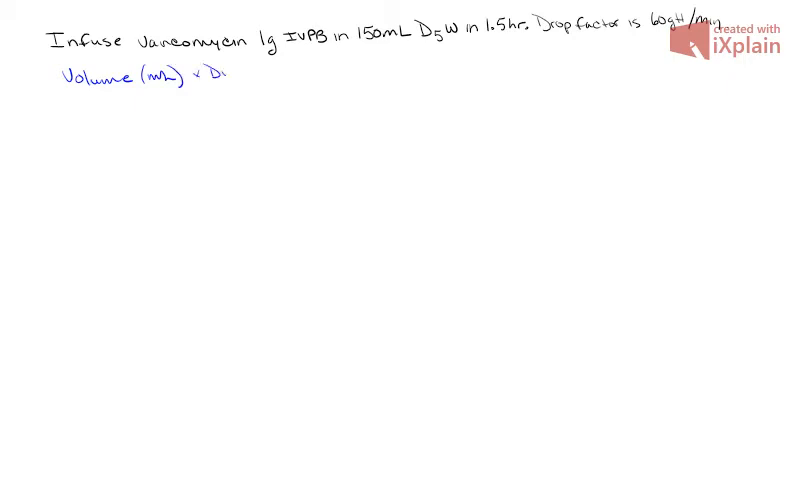
type("DF")
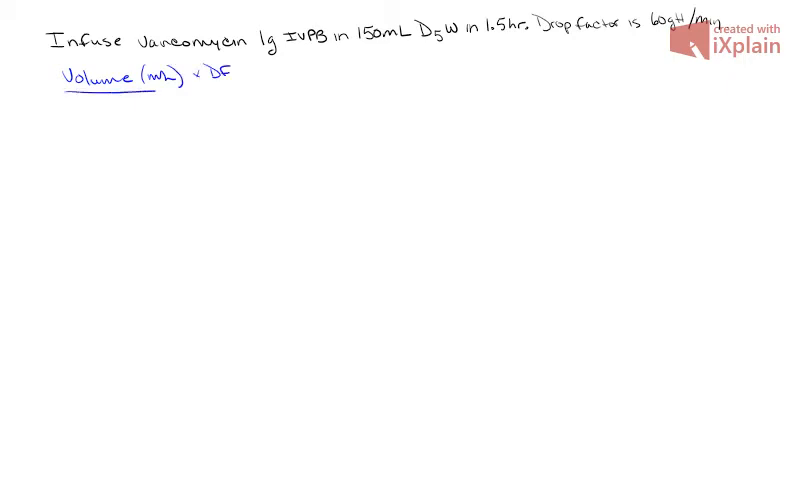
type("ti")
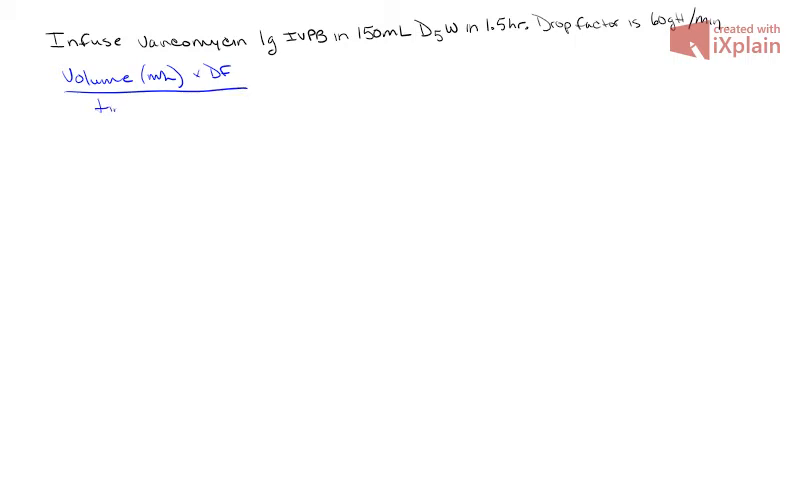
type("time (m")
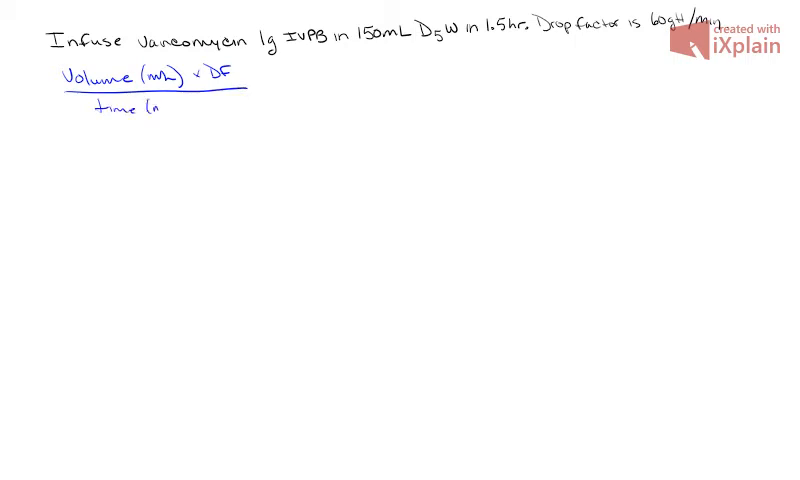
type("min)")
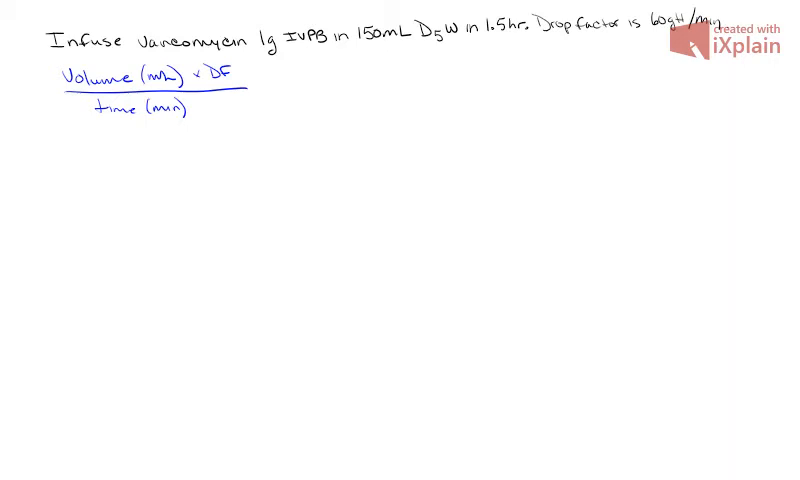
Strike through the irrelevant drug details in the problem statement
left_click_drag(363, 52, 415, 52)
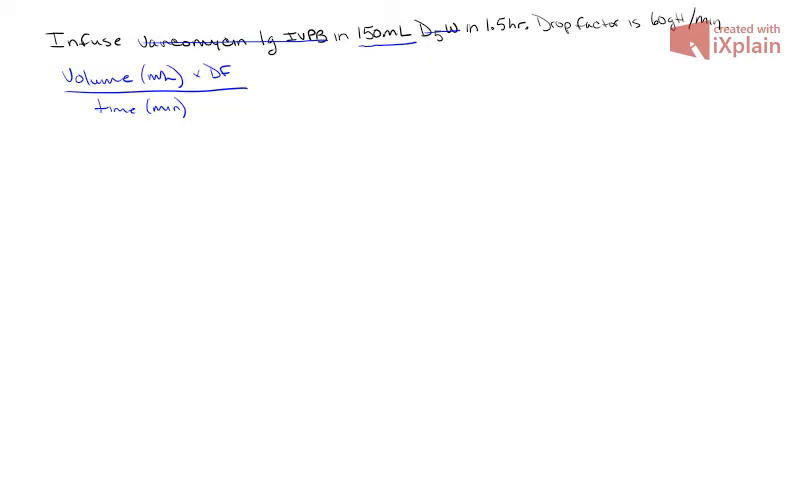
Write the numerator '150mL x 60' below the formula
type("1")
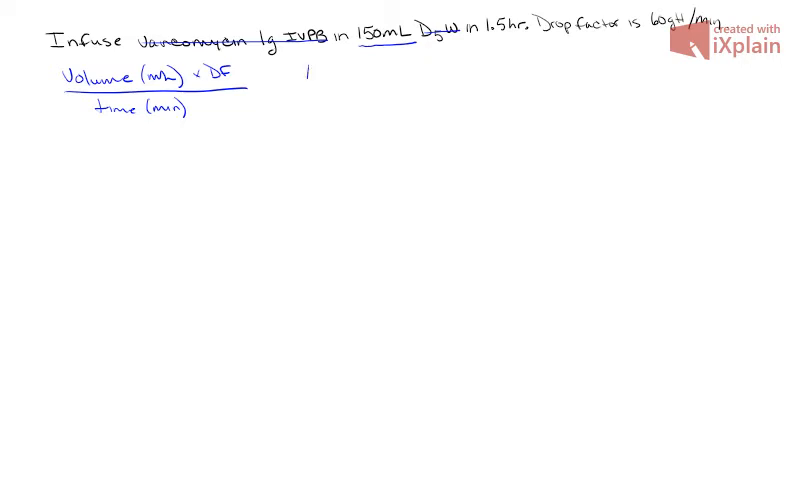
type("150mm")
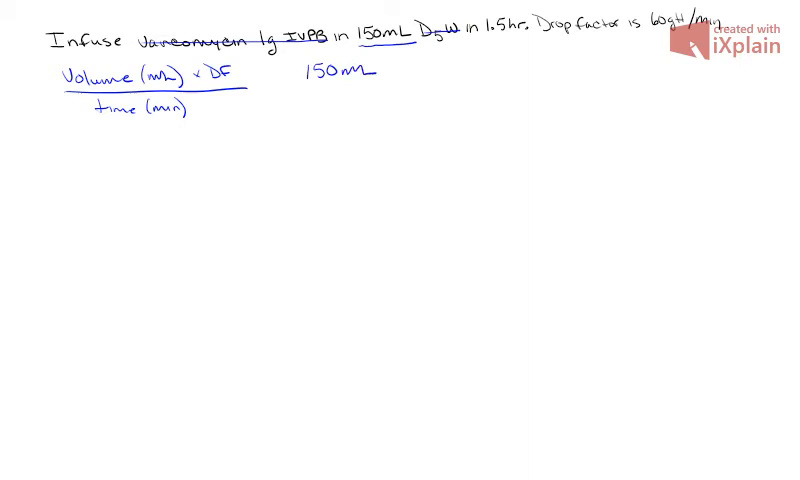
type("x")
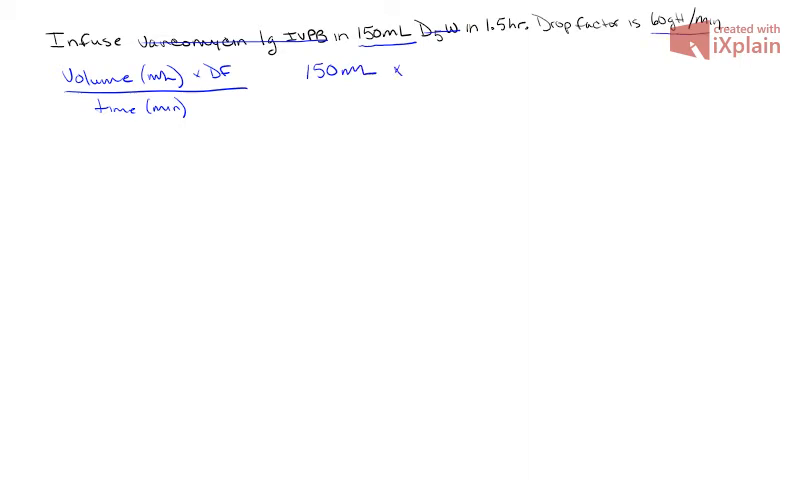
type("6")
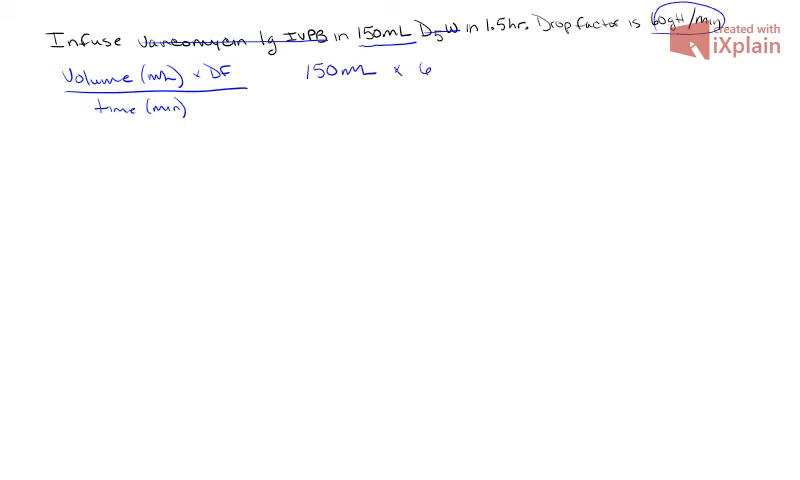
type("0")
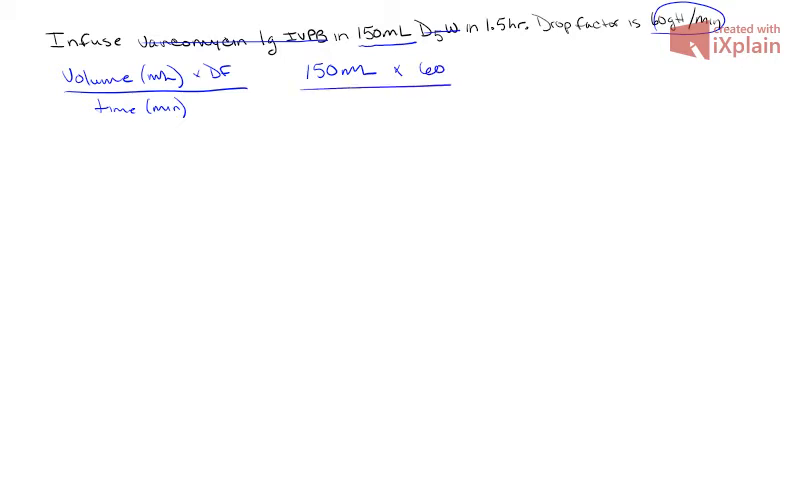
Write the denominator '1.5 x 60' followed by an equals sign
type("1.5")
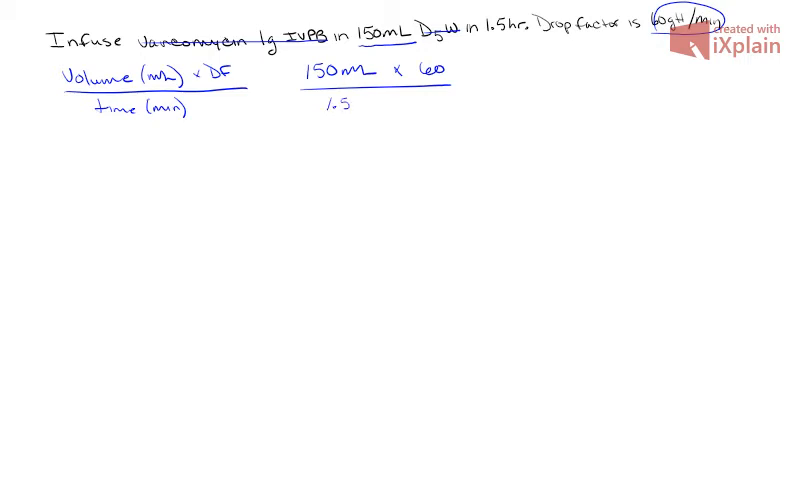
type("x 60")
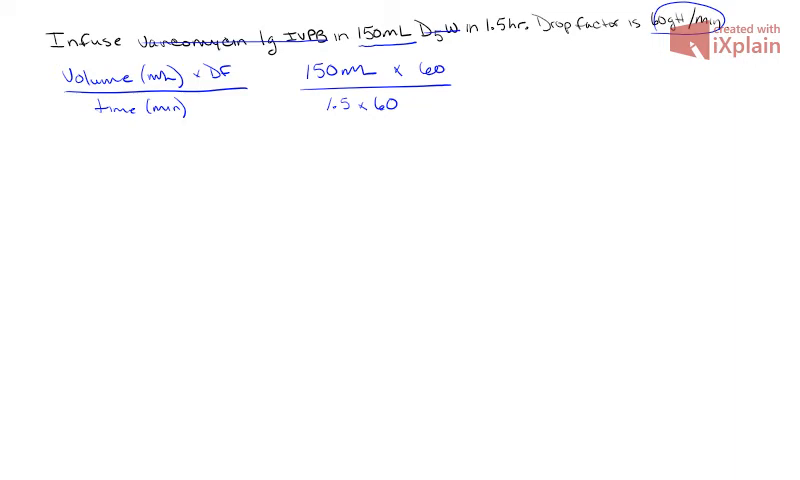
type("=")
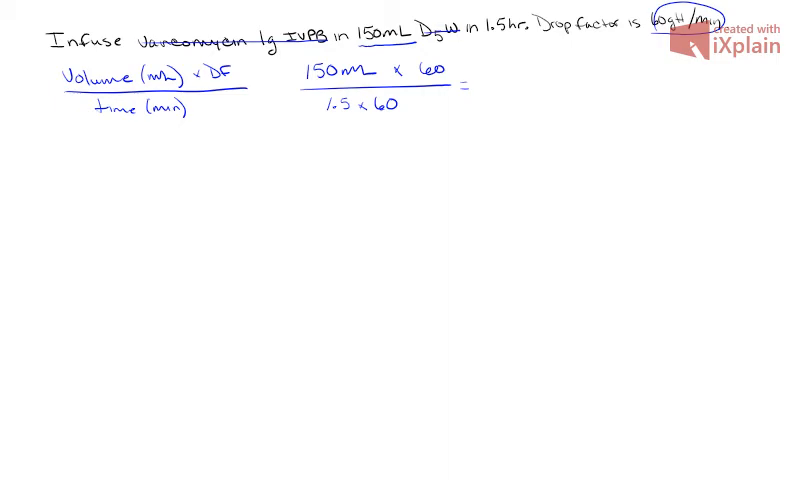
Write the simplified fraction 9,000 over 90
type("9,00")
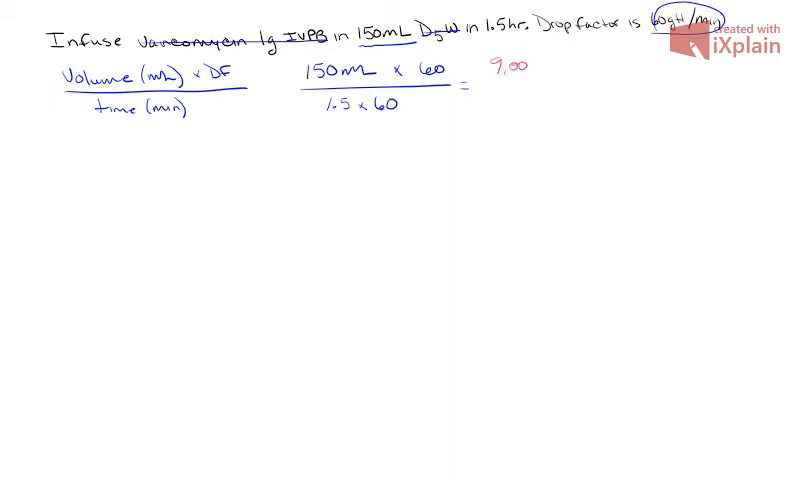
type("0")
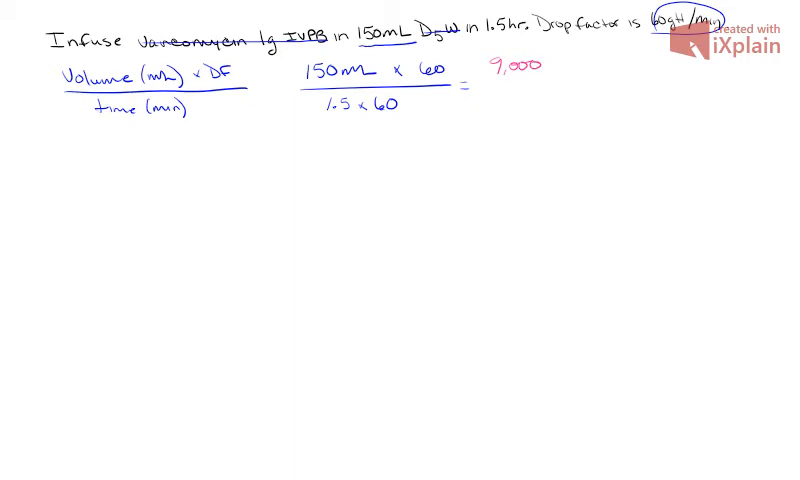
type("9")
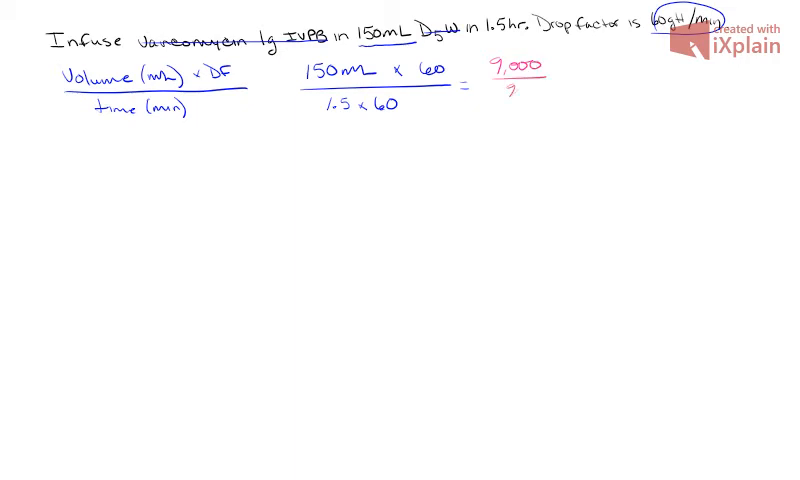
type("0 -")
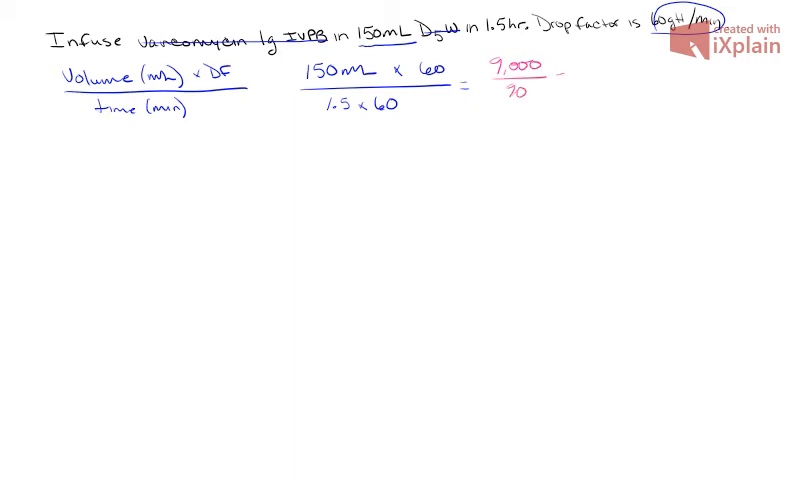
Write '= 100 gtt/min' as the final answer
type("=")
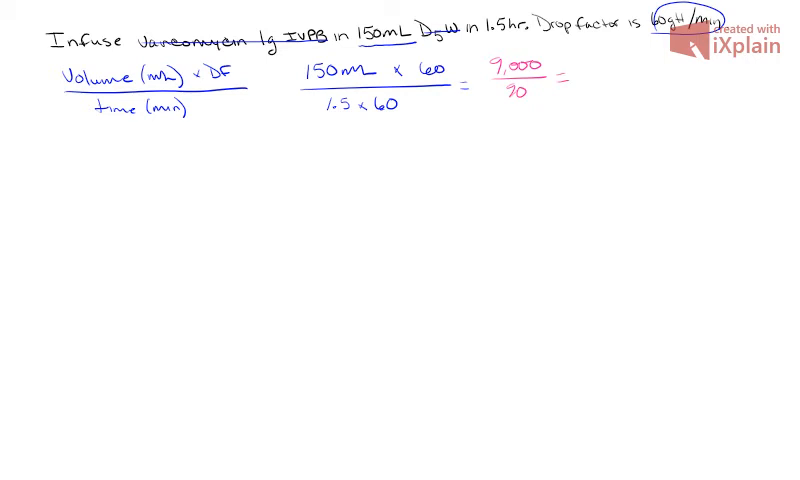
type("100")
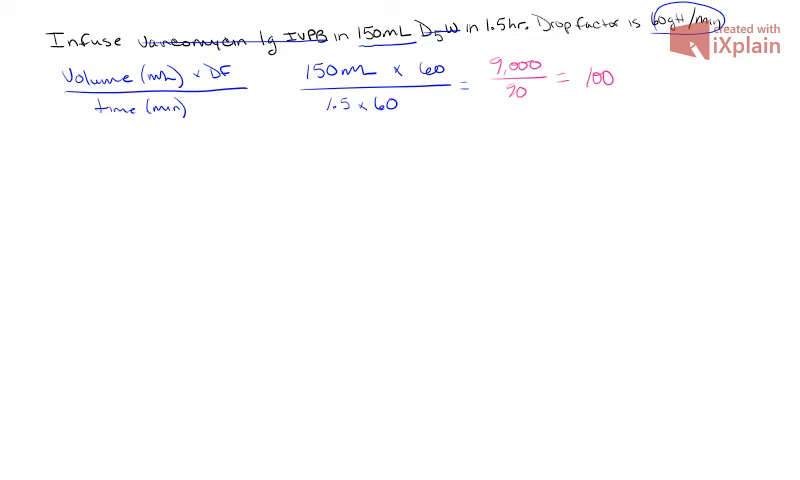
type("gtt")
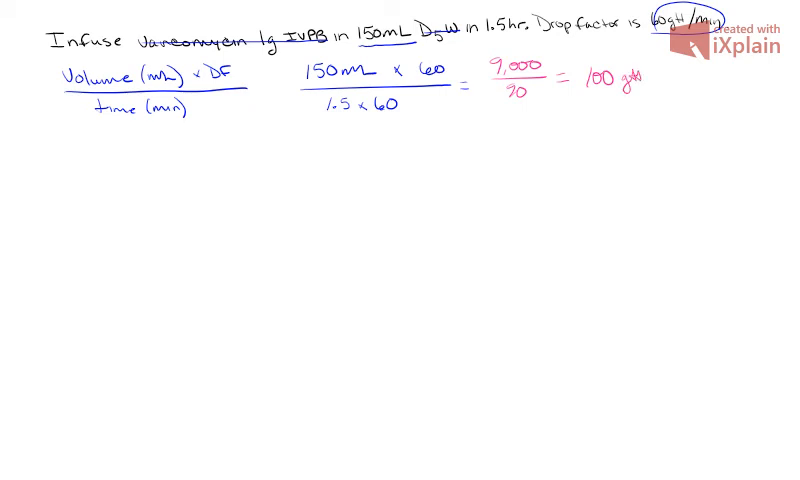
type("/mi")
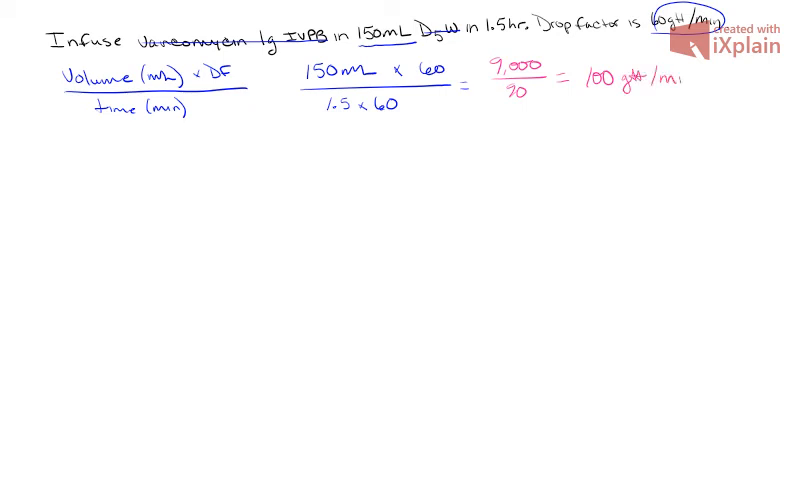
type("min")
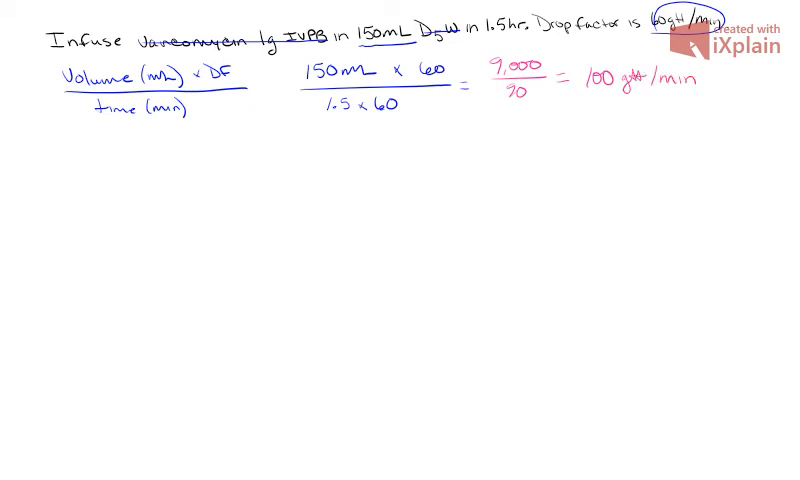